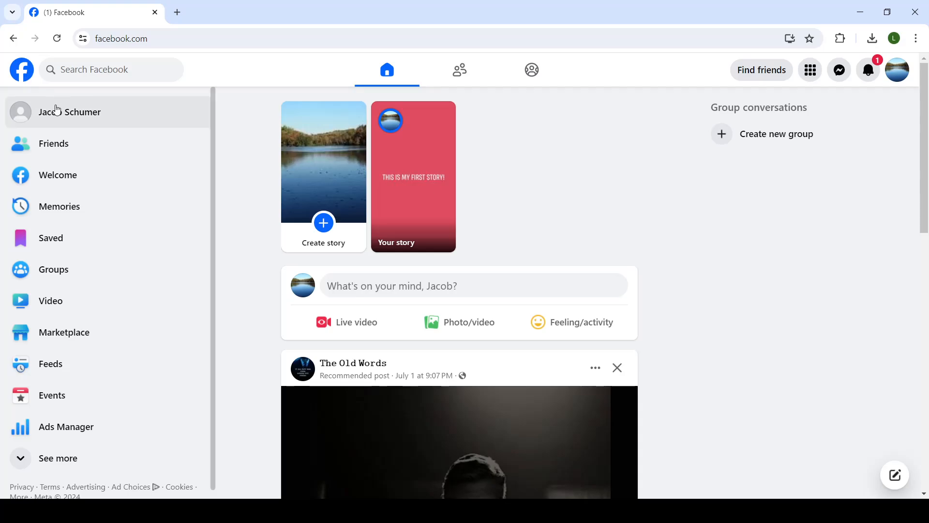
# Go from the home feed to your own profile page via your name.
pyautogui.click(70, 112)
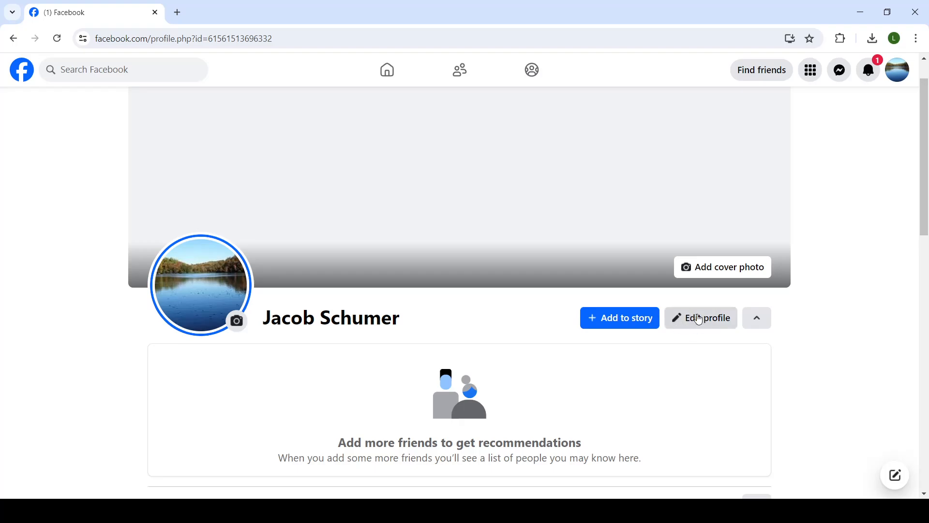
# Open Edit profile, scroll to the Bio section and choose Add.
pyautogui.click(701, 318)
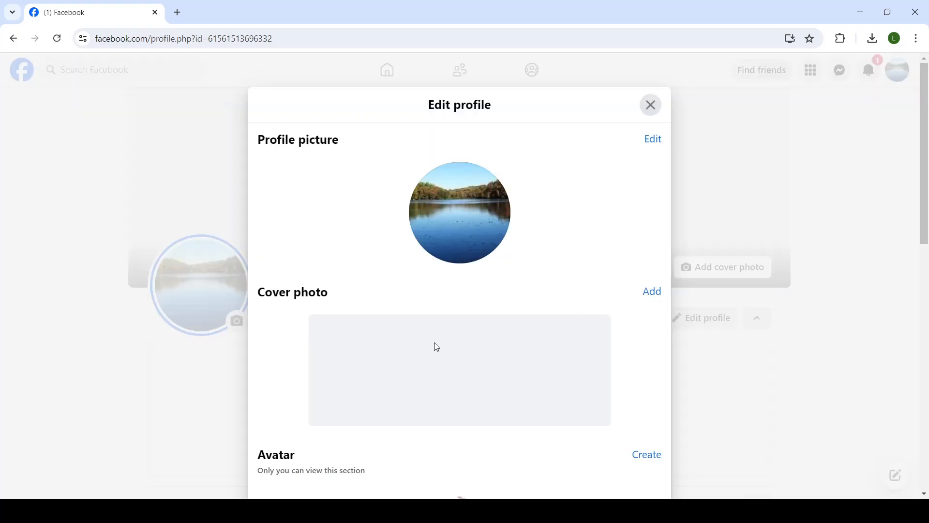
pyautogui.scroll(-3)
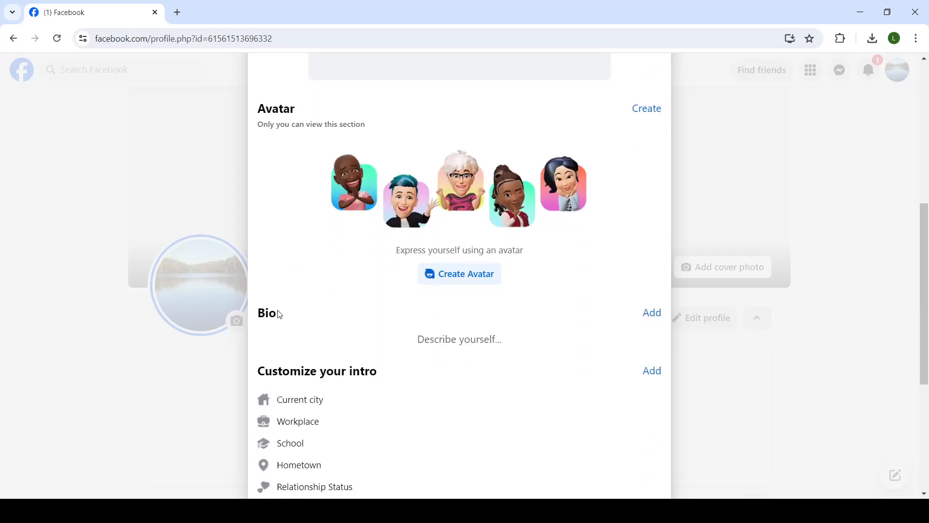
pyautogui.doubleClick(267, 312)
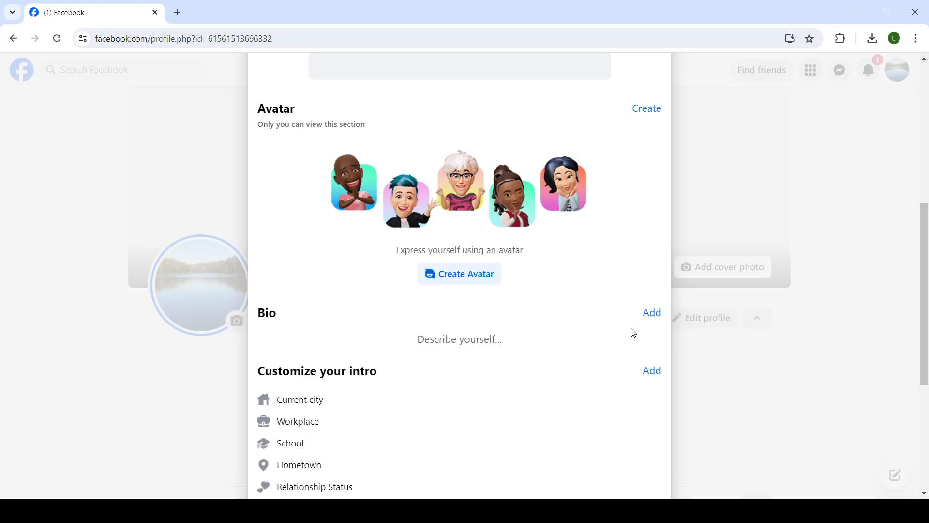
pyautogui.click(652, 313)
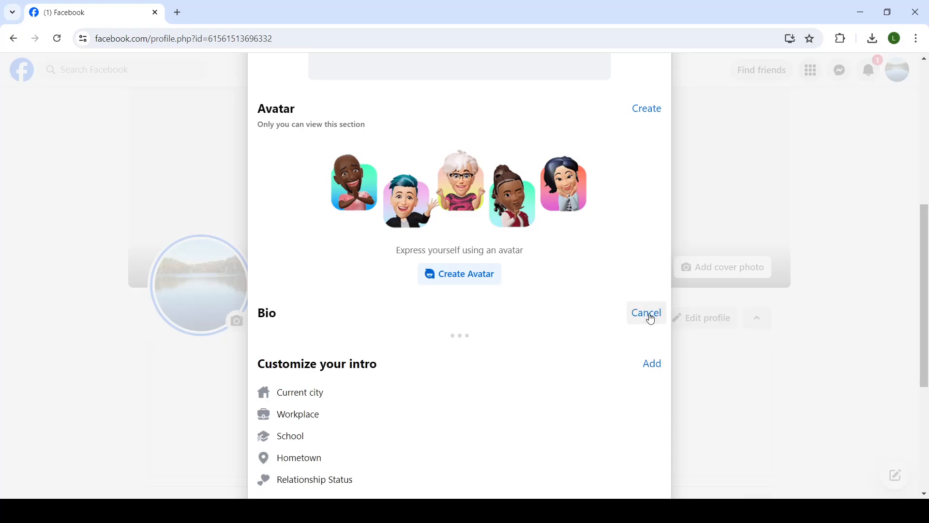
# Enter 'Hello, this is my facebook page.' in the bio box.
pyautogui.click(645, 312)
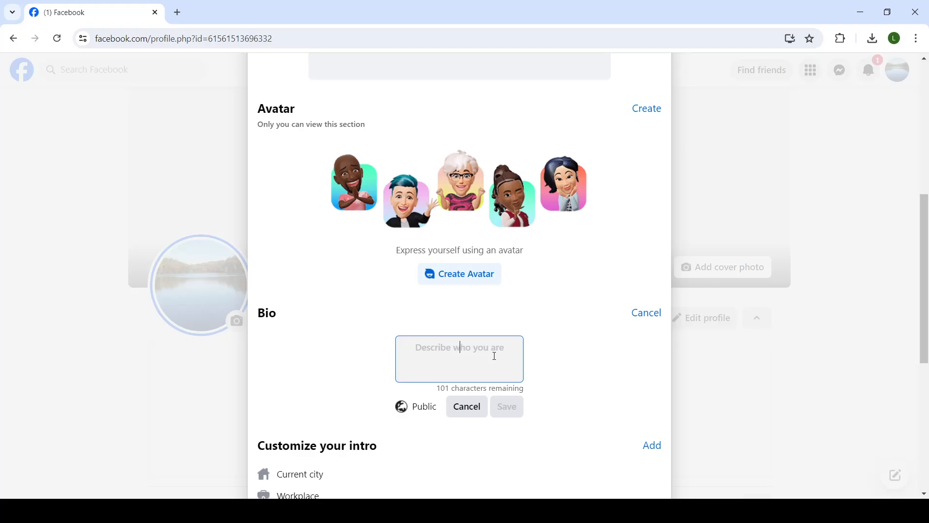
pyautogui.write('Hello, this is m')
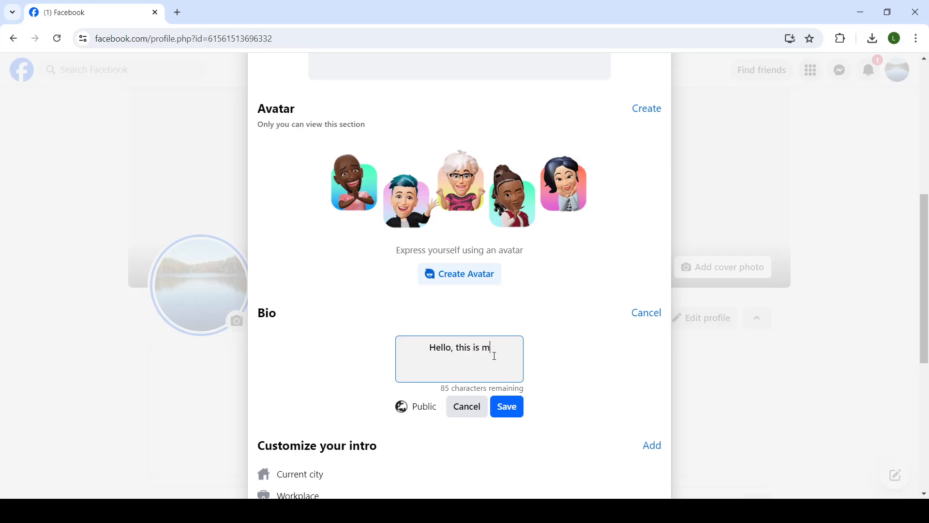
pyautogui.write('y facebook page')
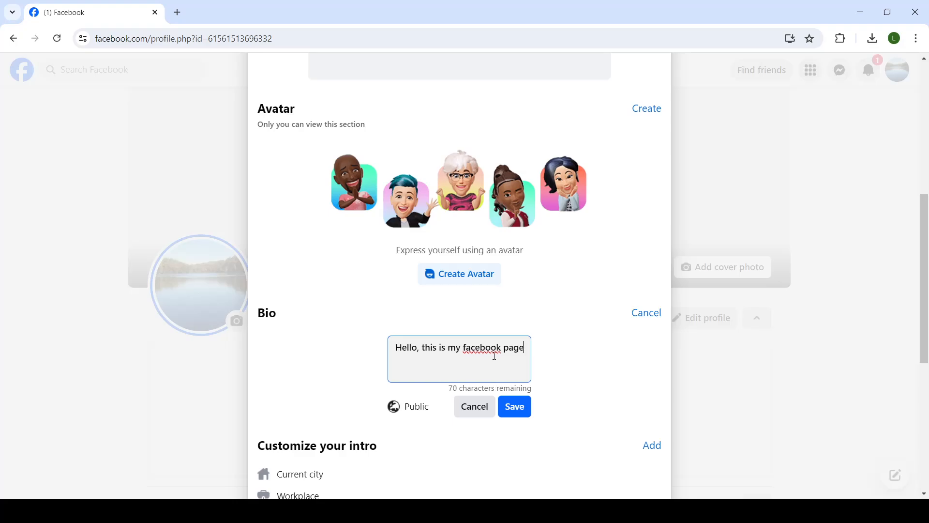
pyautogui.write('.')
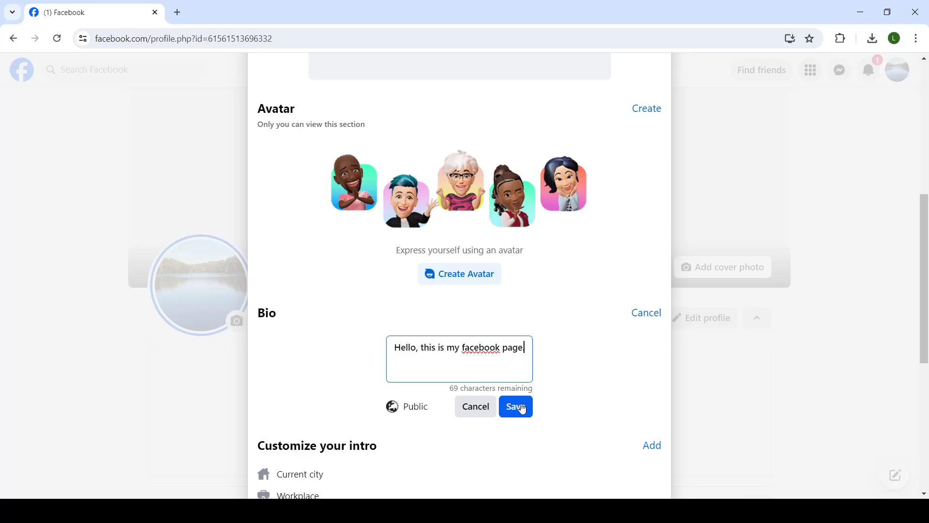
# Save the bio and skip posting it to News Feed.
pyautogui.click(515, 407)
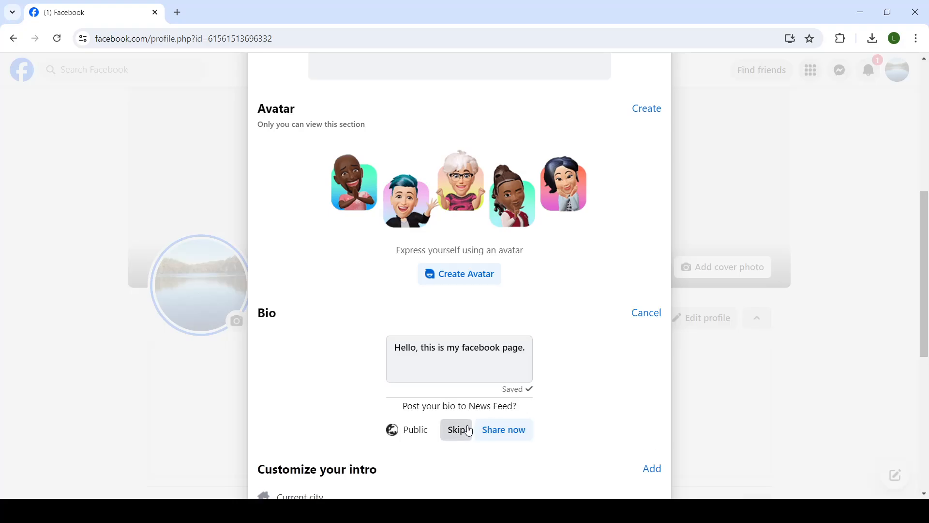
pyautogui.click(456, 430)
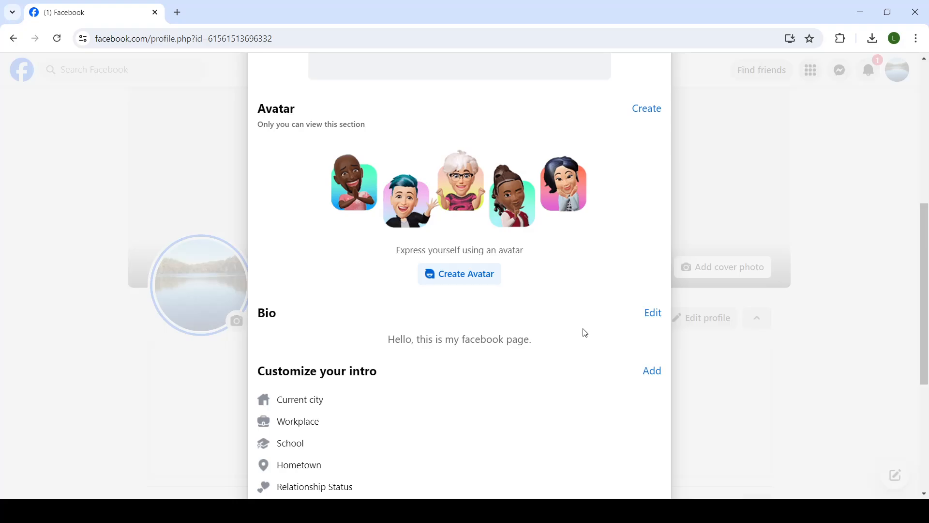
pyautogui.moveTo(752, 305)
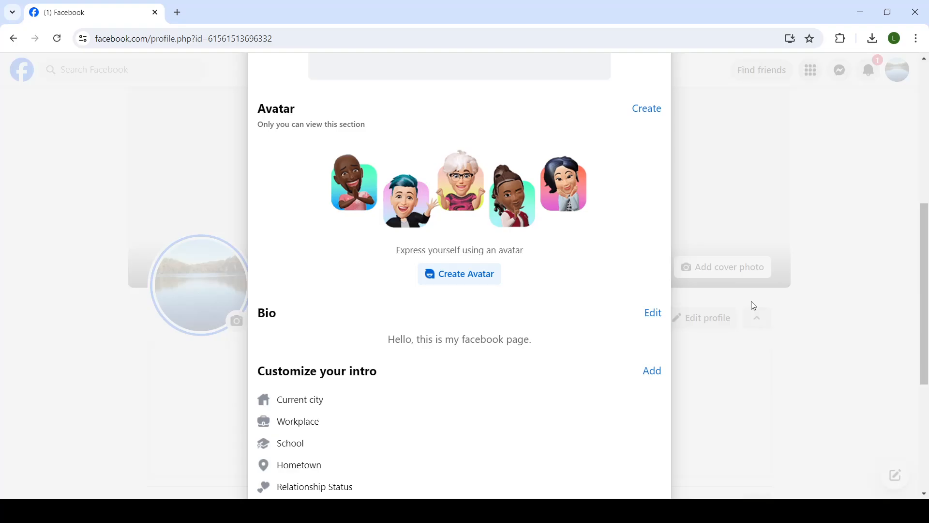